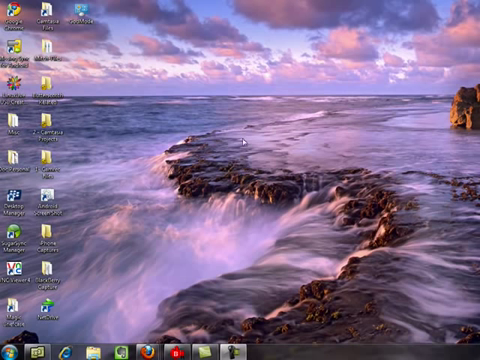
mouse_move(245, 143)
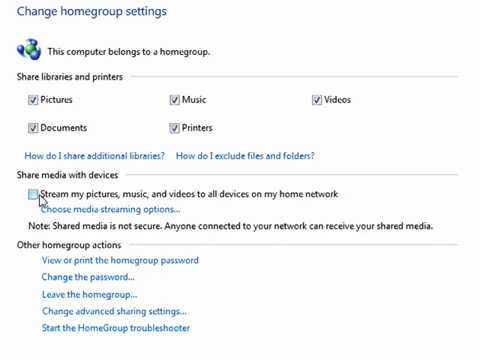
Open the 'Choose media streaming options' page from Change homegroup settings
left_click(30, 195)
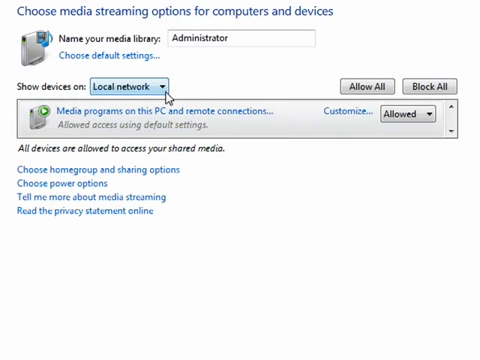
mouse_move(170, 90)
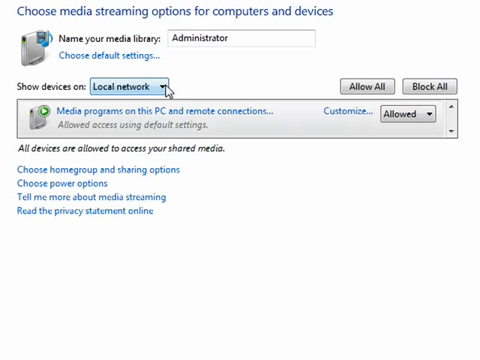
Choose Allow All on the media streaming options page to raise the confirmation prompt
left_click(250, 38)
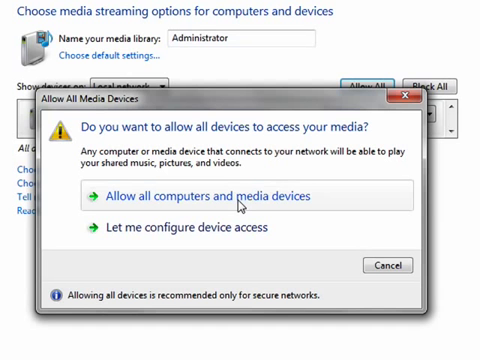
Confirm 'Allow all computers and media devices' in the Allow All Media Devices prompt
left_click(226, 196)
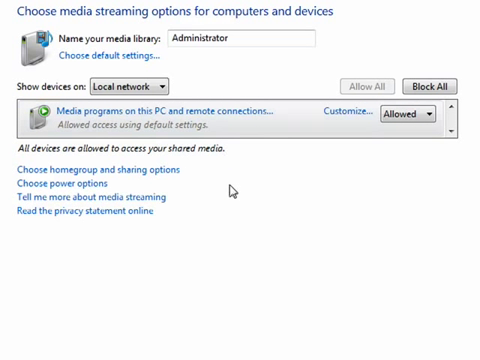
mouse_move(374, 188)
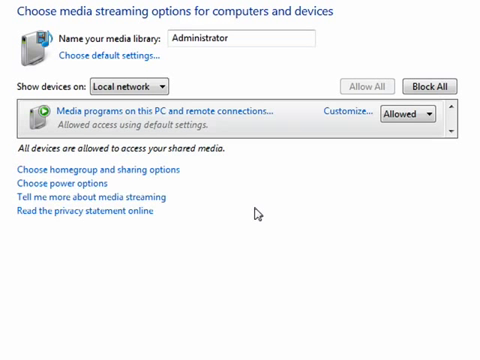
mouse_move(262, 216)
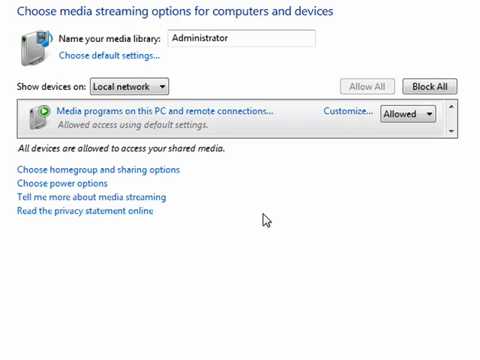
mouse_move(323, 211)
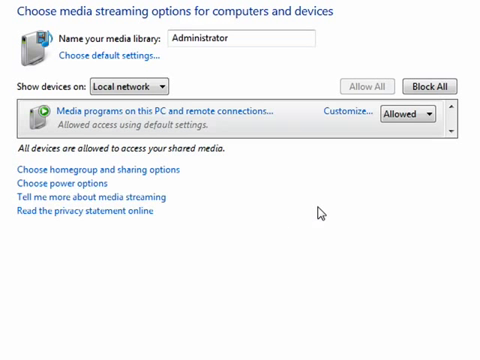
mouse_move(384, 314)
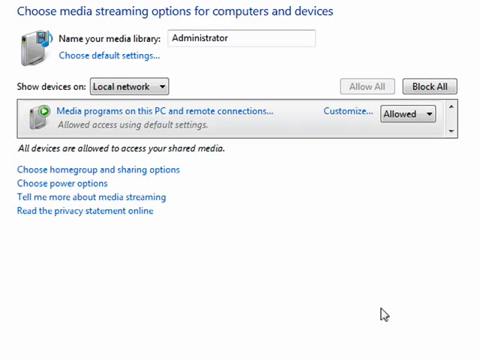